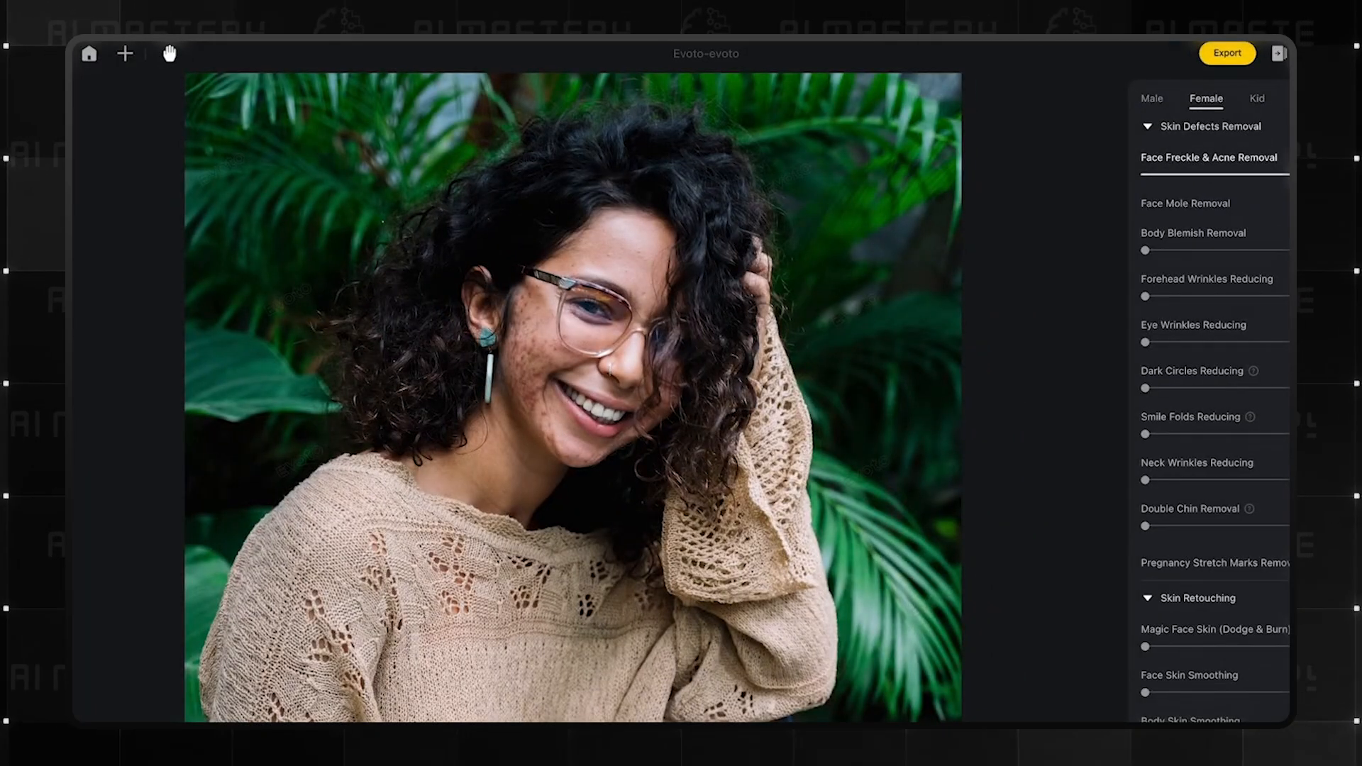
- Adjust the curly-haired woman's skin color, then slim the fitness model's neck
scroll("down", 3)
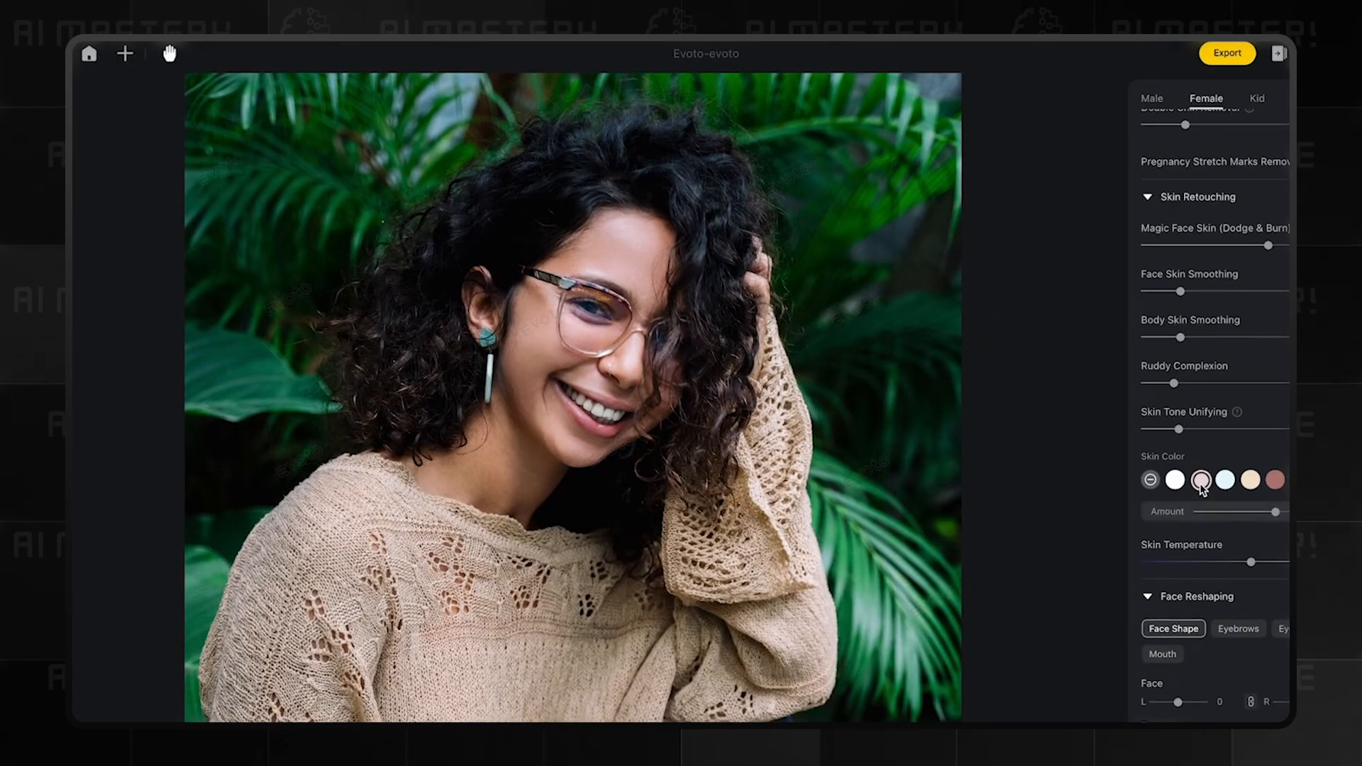
left_click_drag(1276, 511, 1214, 511)
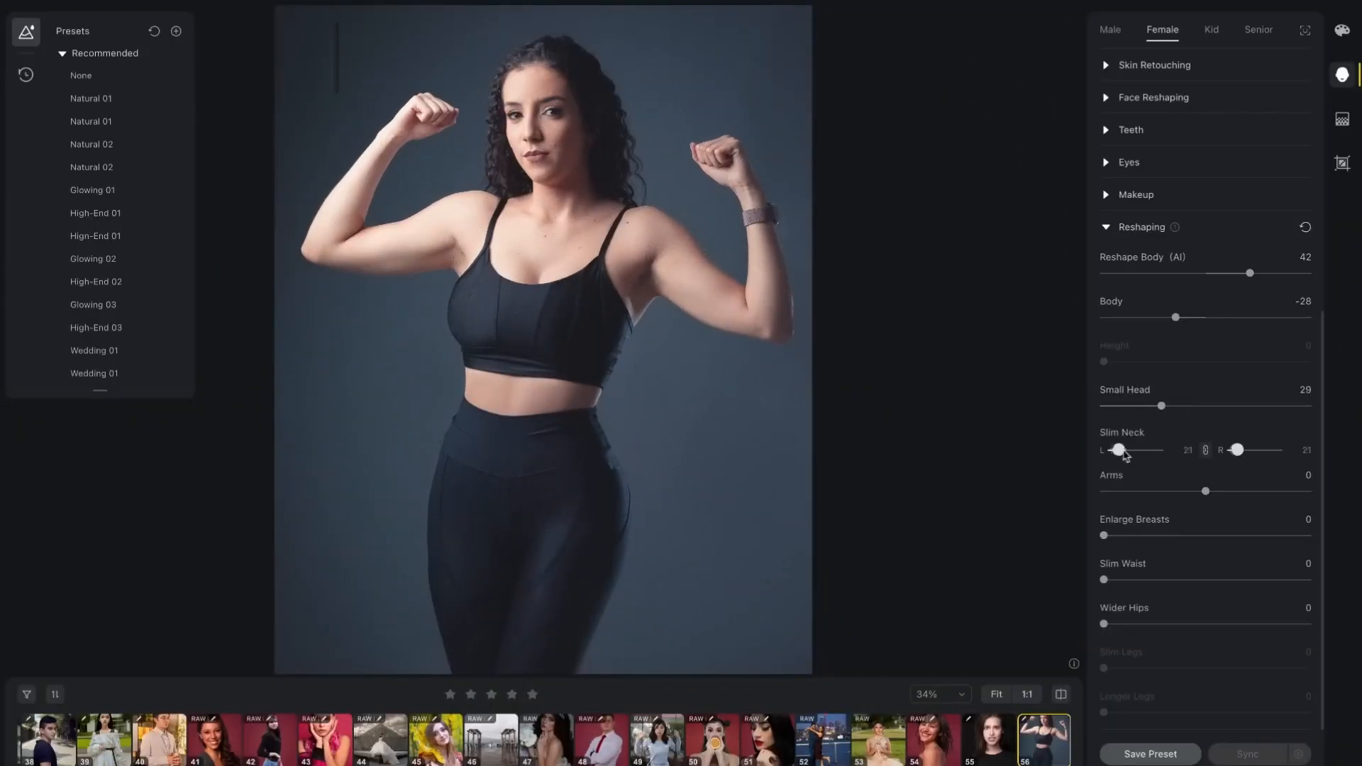
left_click_drag(1104, 534, 1260, 535)
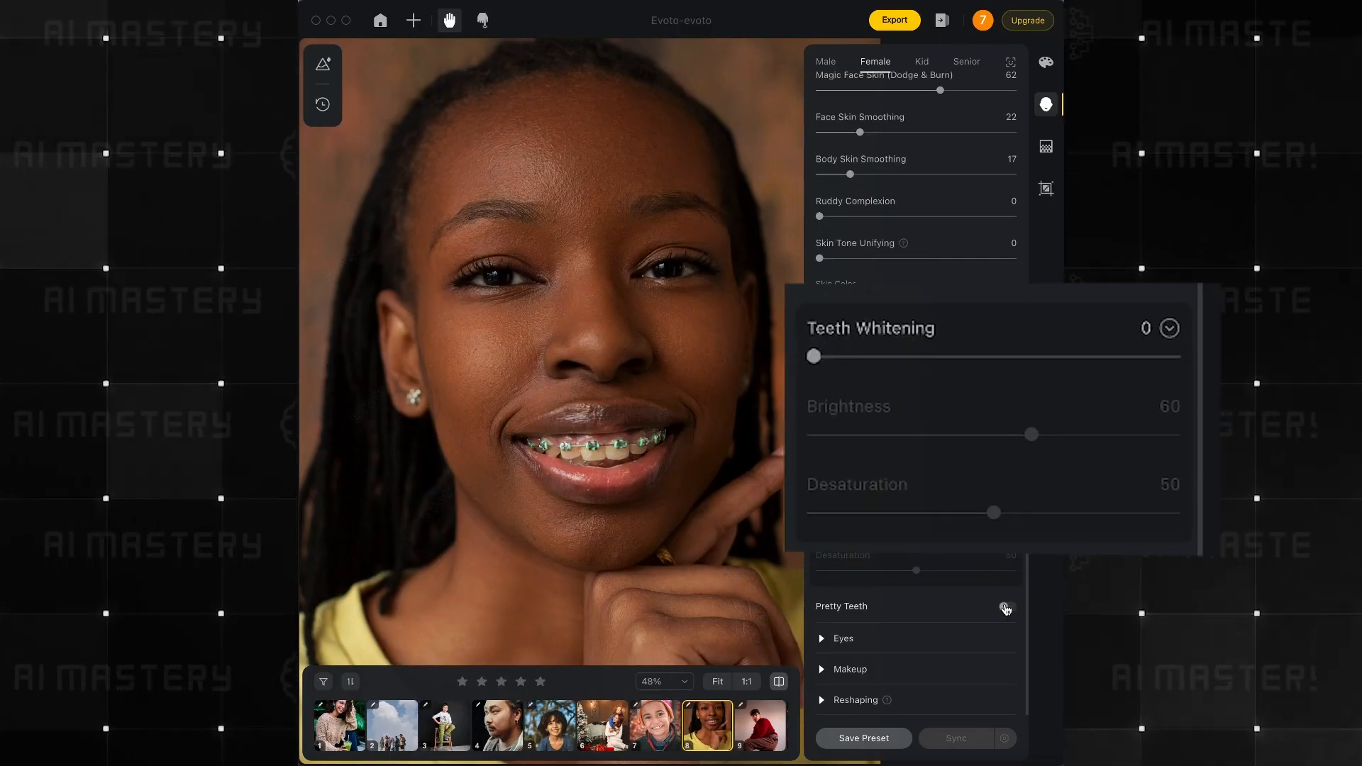
- Whiten the smiling woman's teeth to about 75 and keep makeup presets off for the man
left_click_drag(813, 356, 1085, 357)
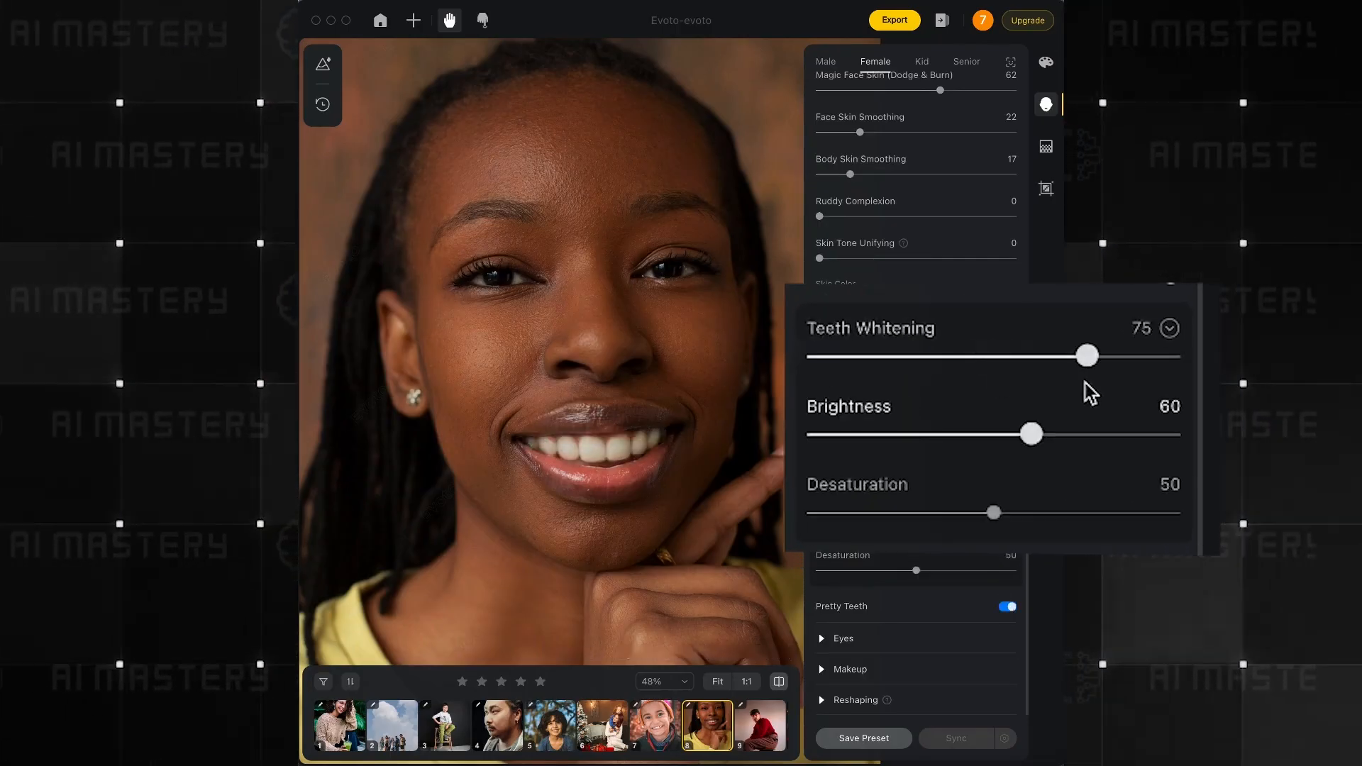
left_click_drag(1084, 355, 1091, 355)
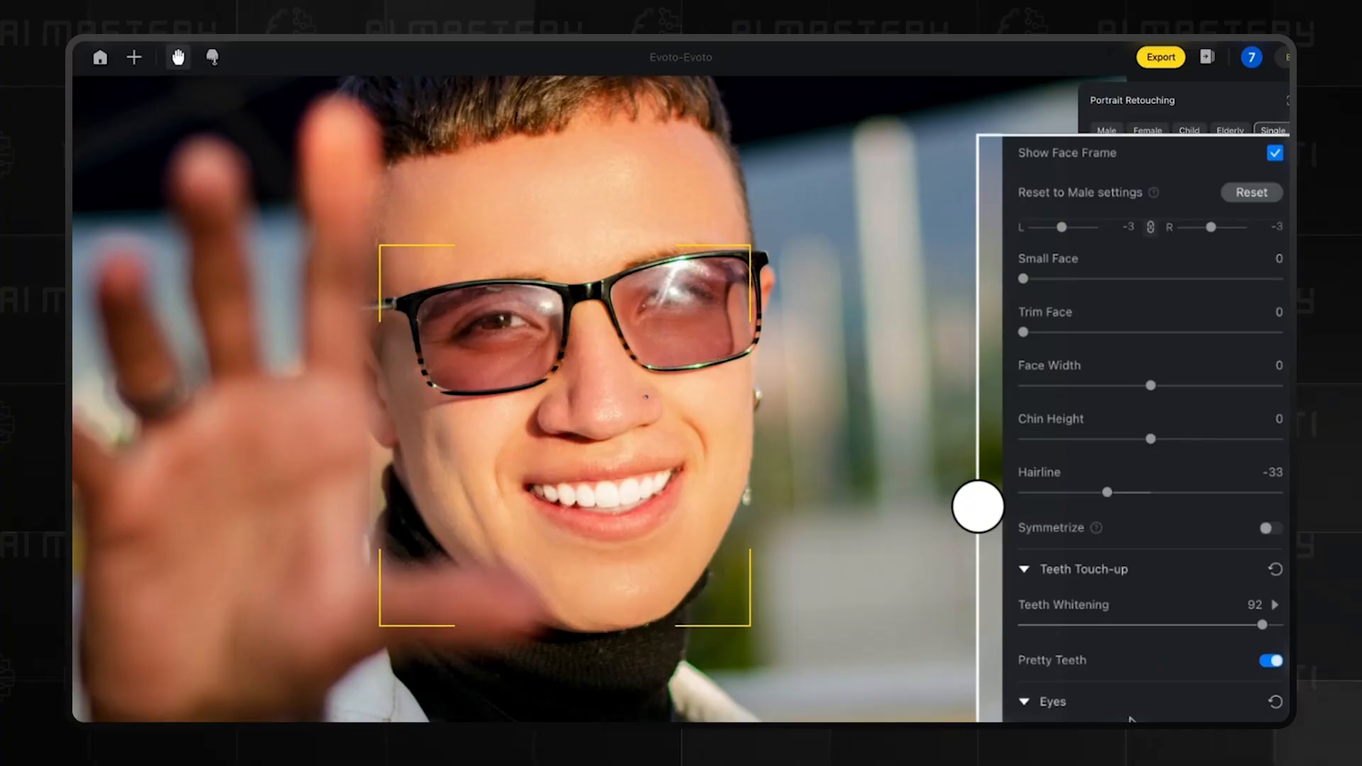
scroll("down", 3)
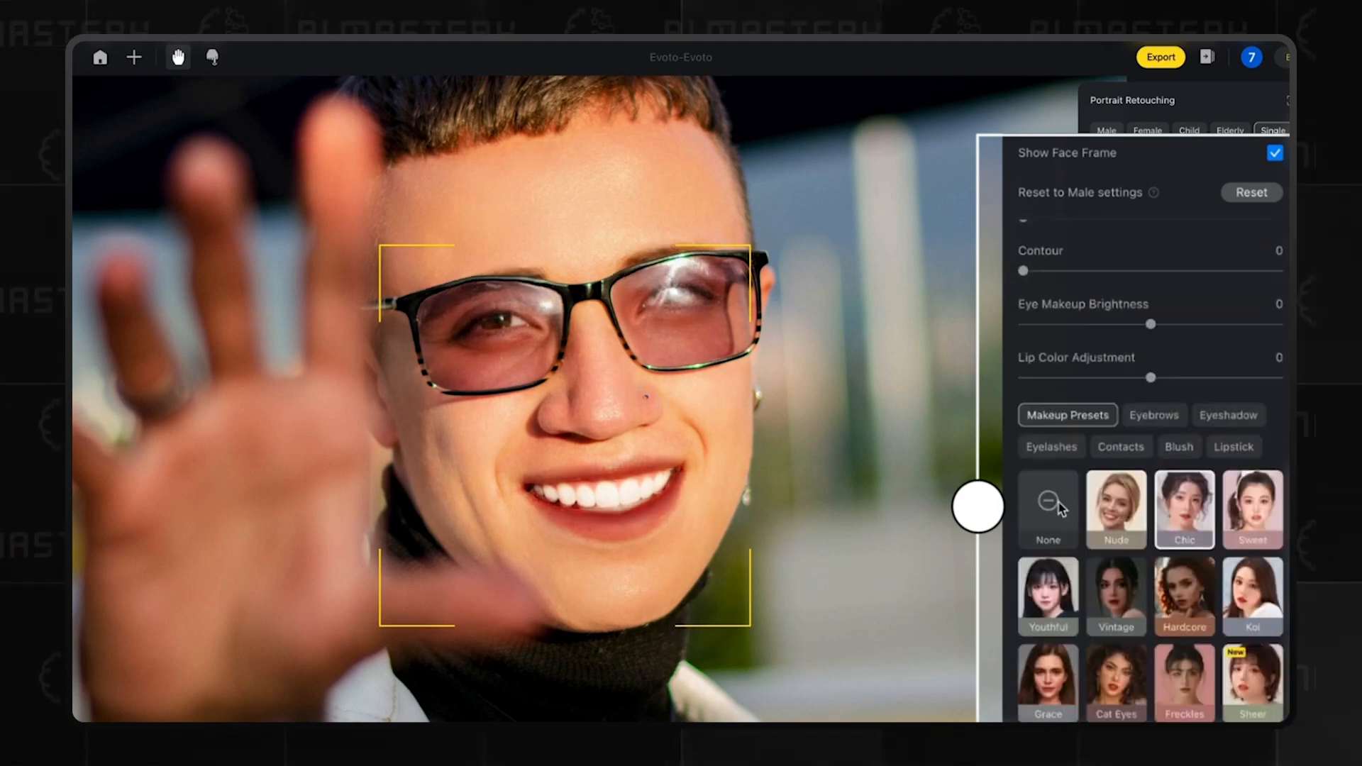
left_click(1048, 509)
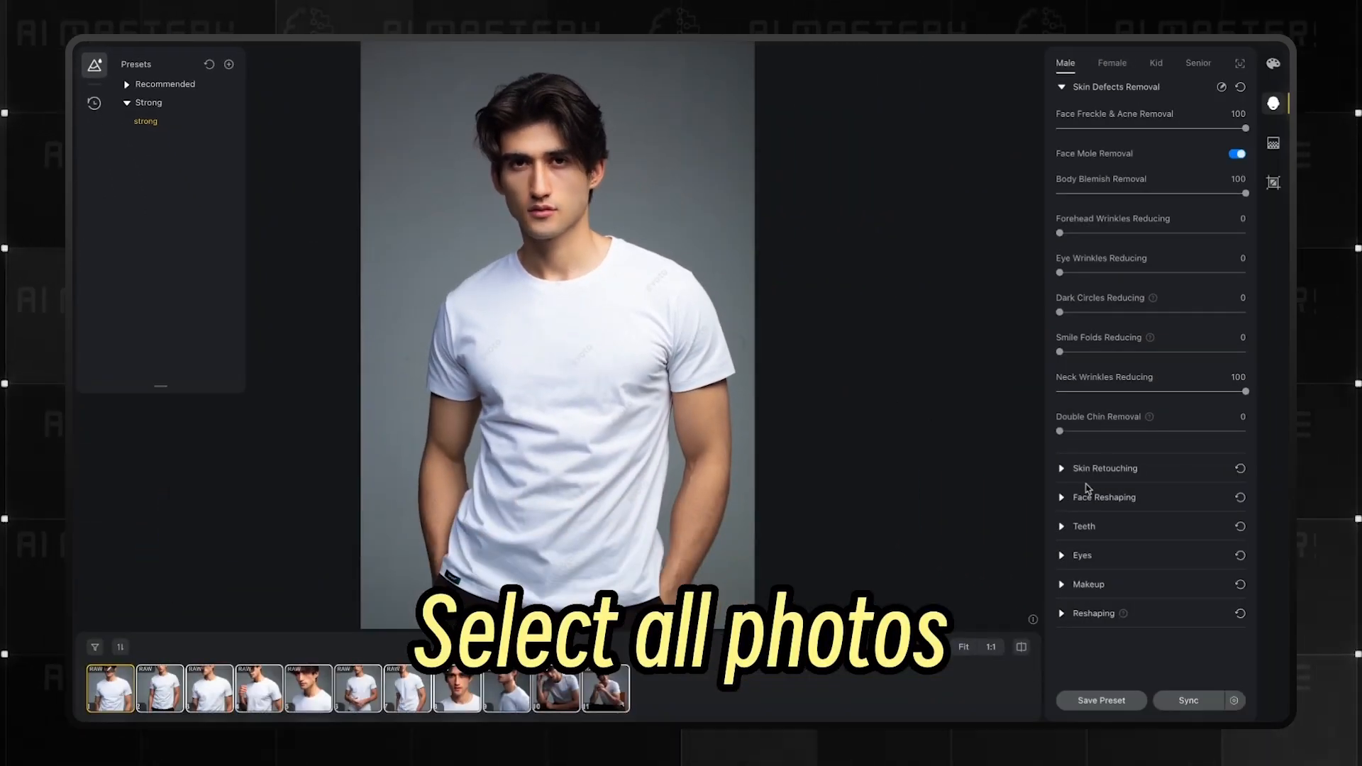
- Select all the man's filmstrip thumbnails and sync the current retouching to them
left_click(1189, 700)
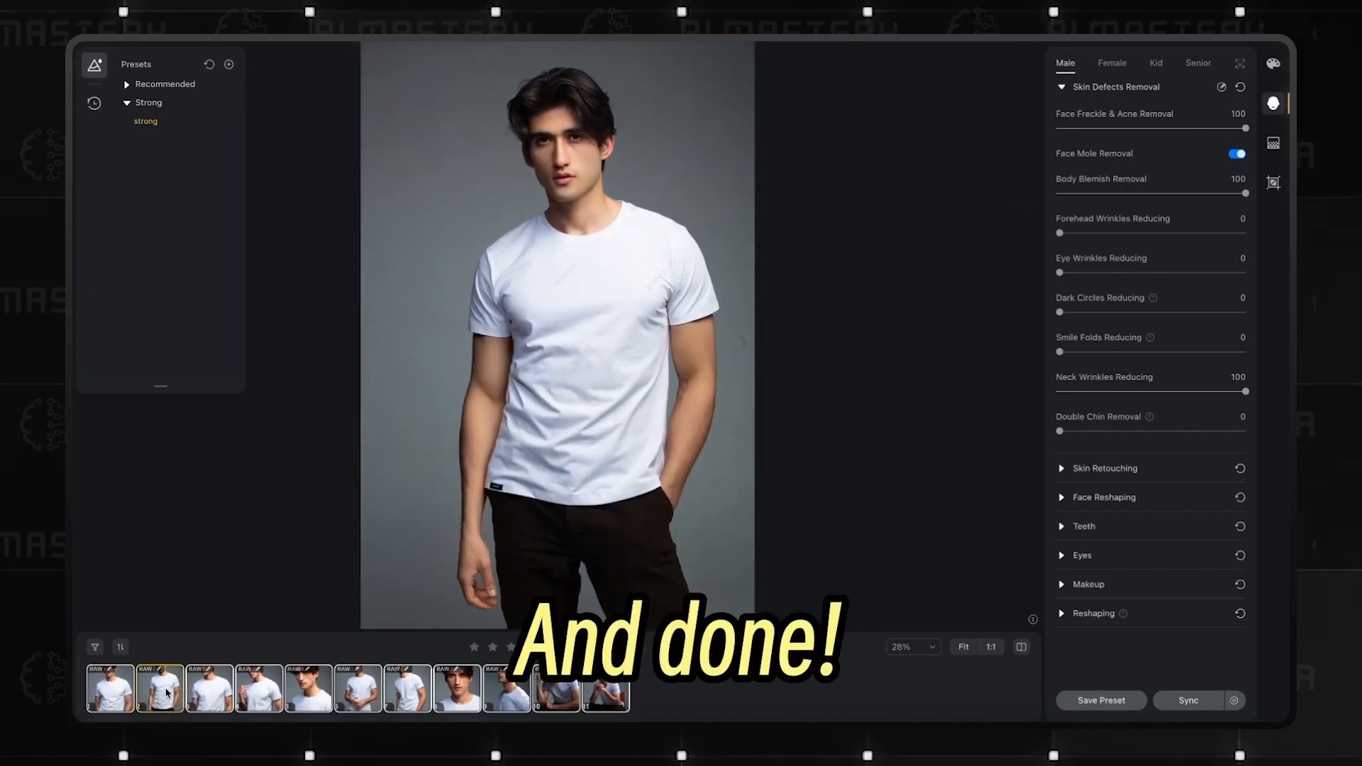
left_click(307, 697)
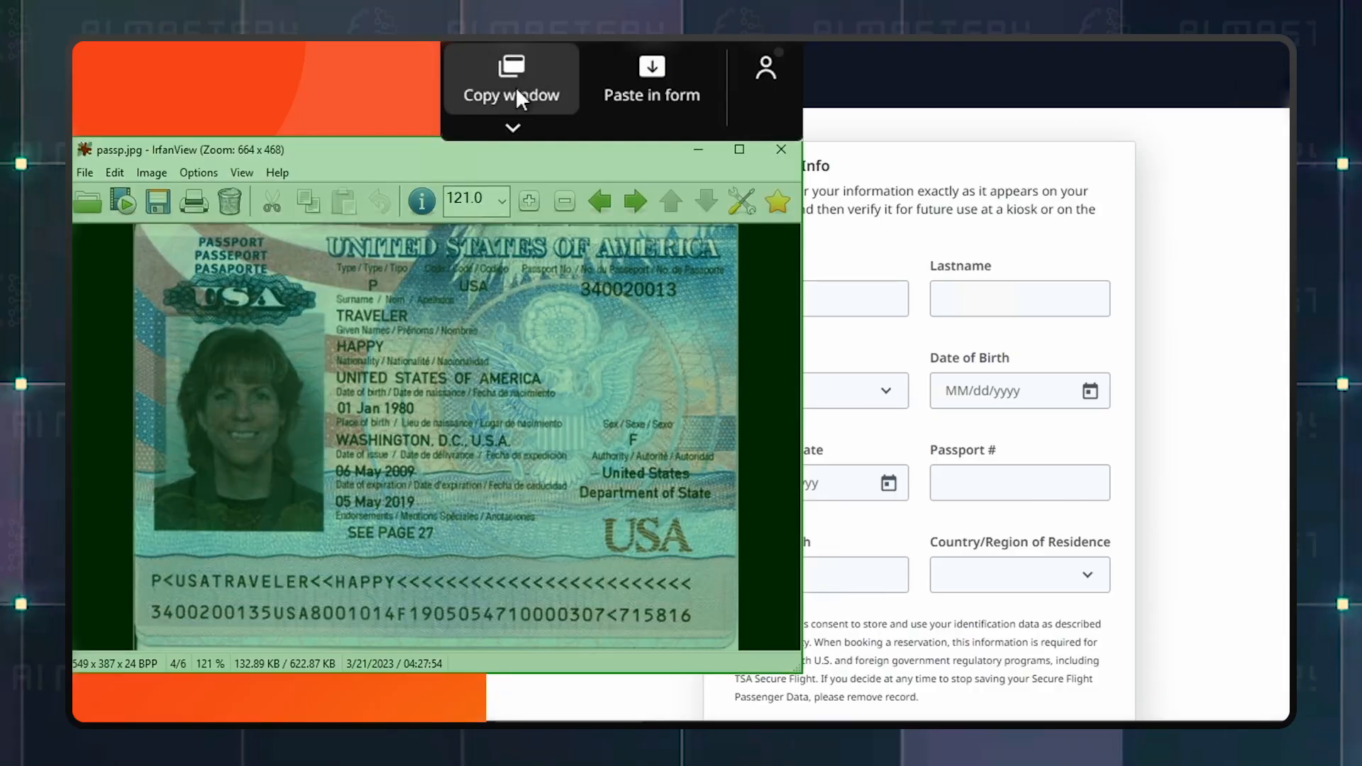
- Capture the passport scan as a Passport document and set residence to the United States
left_click(510, 78)
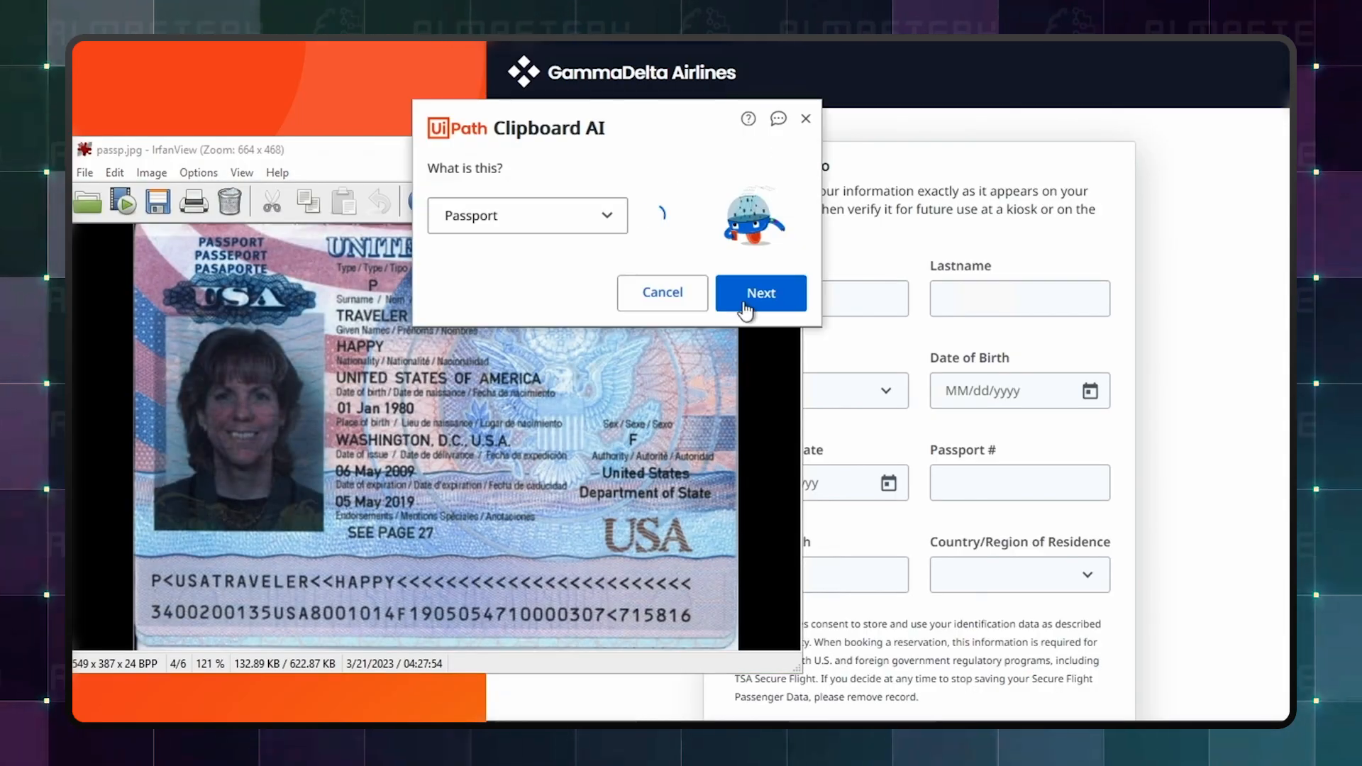
left_click(760, 293)
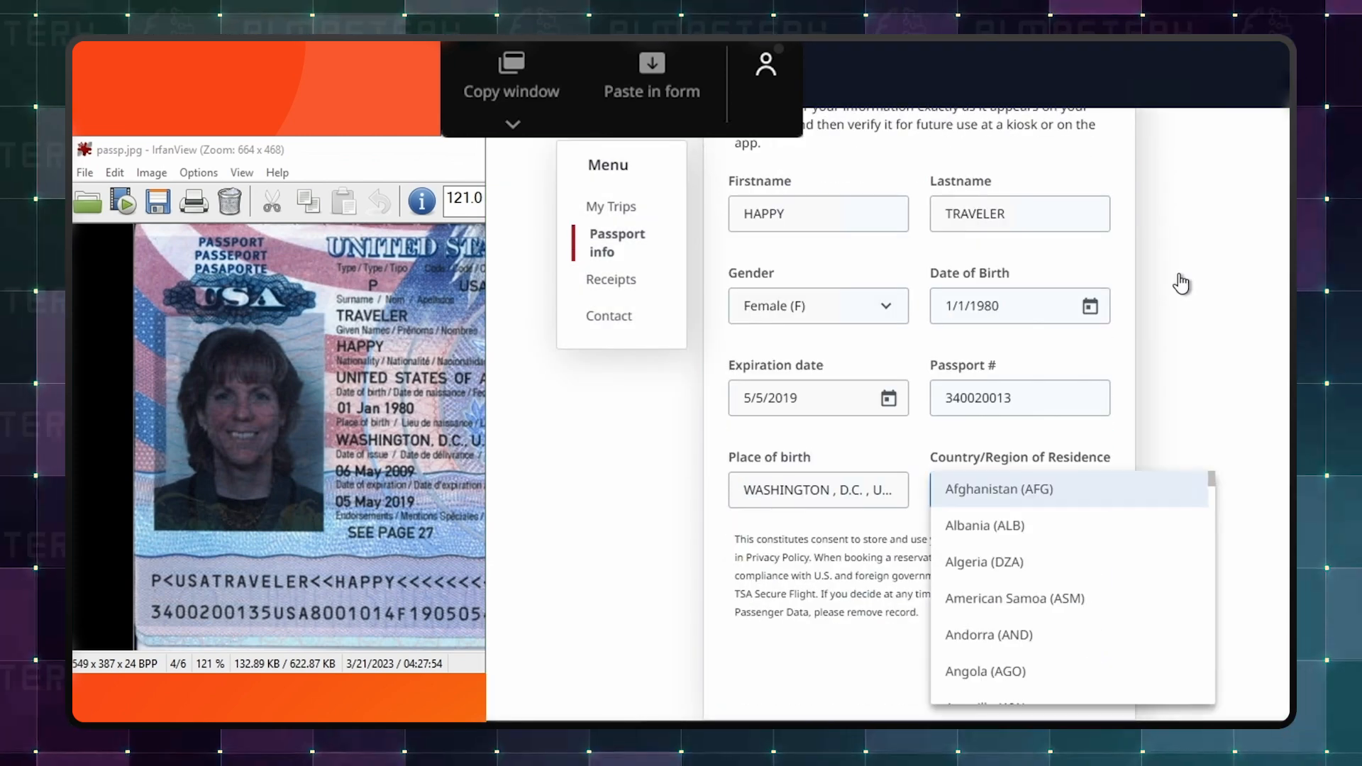
left_click(1020, 489)
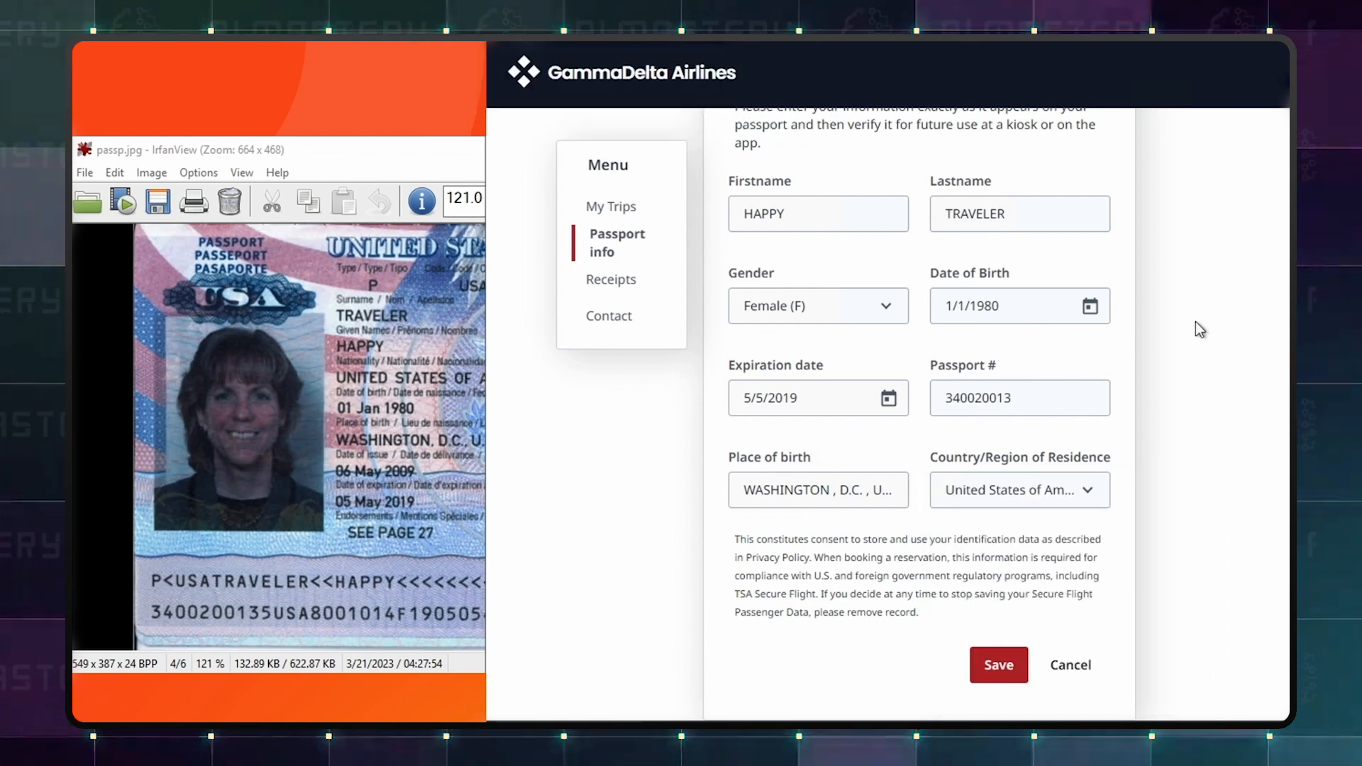